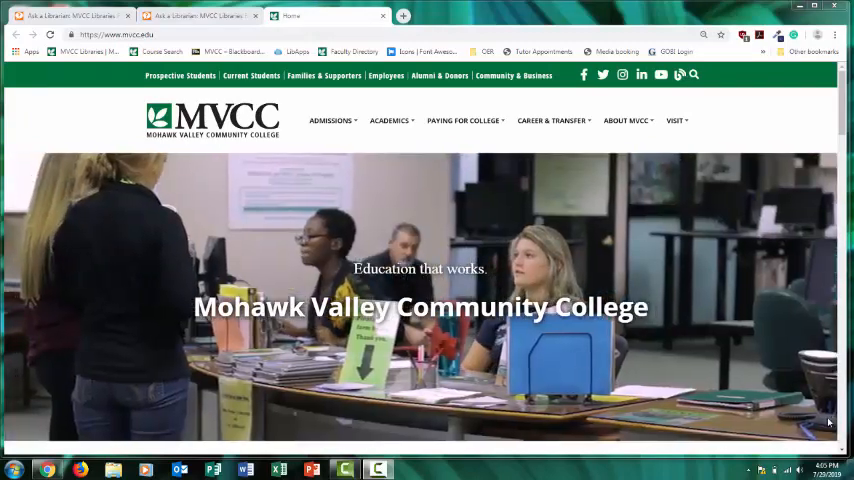
Reach the Library page from the college homepage via Academics > Libraries.
{"action": "left_click", "coordinate": [390, 120]}
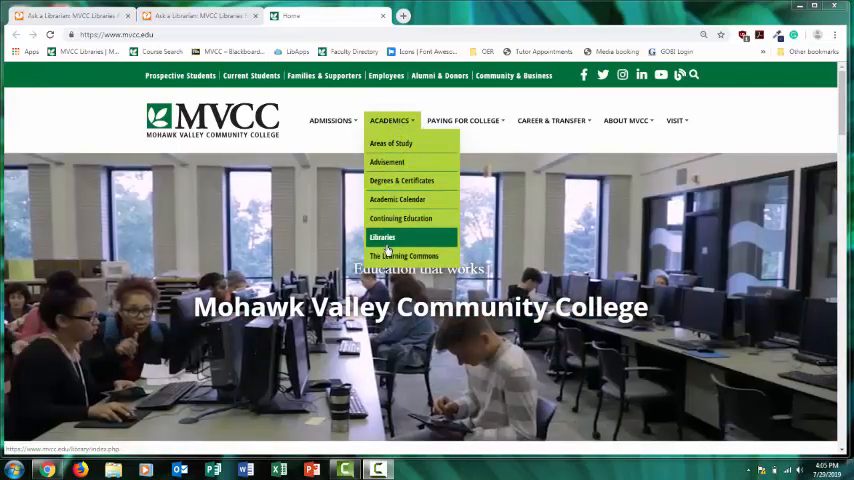
{"action": "left_click", "coordinate": [382, 237]}
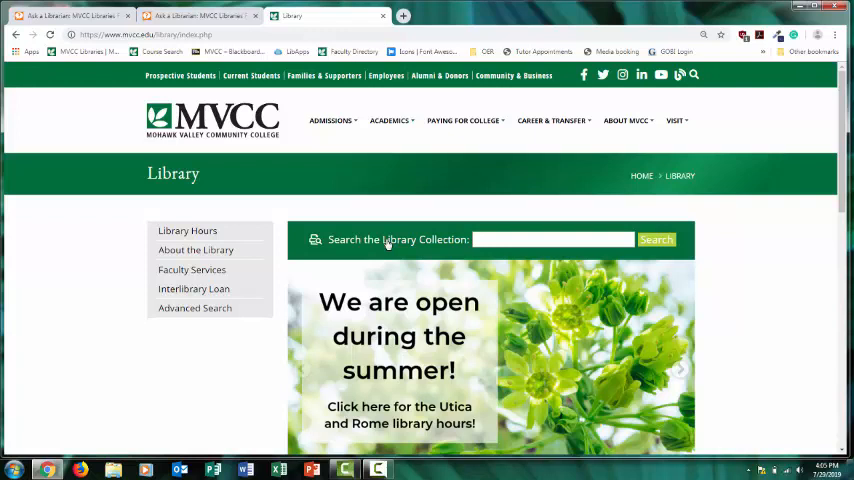
Search the library collection for 'emotional support animals' using the autocomplete suggestion.
{"action": "left_click", "coordinate": [553, 239]}
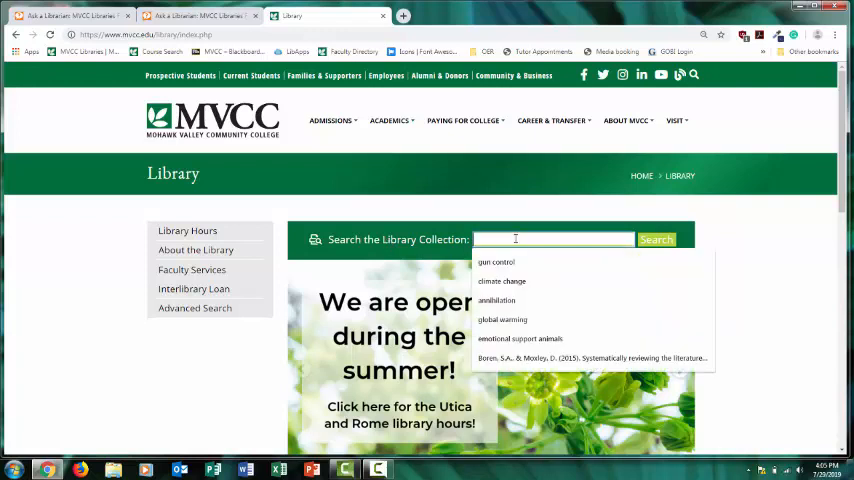
{"action": "type", "text": "em"}
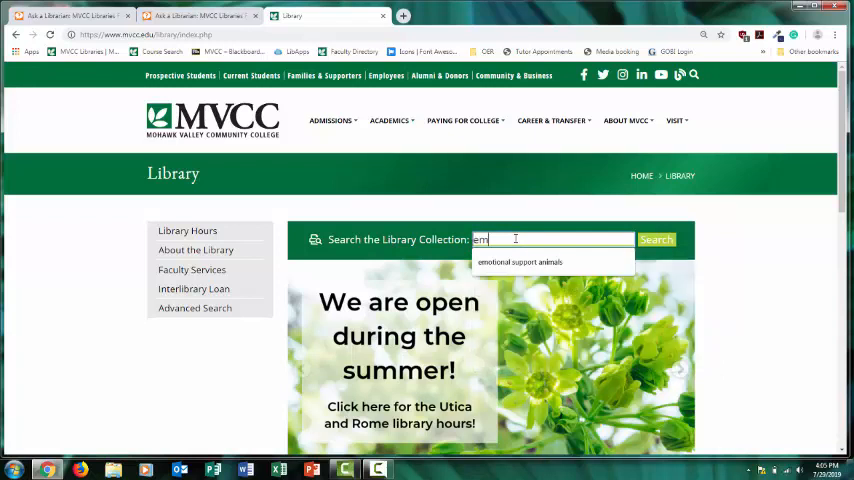
{"action": "left_click", "coordinate": [521, 261]}
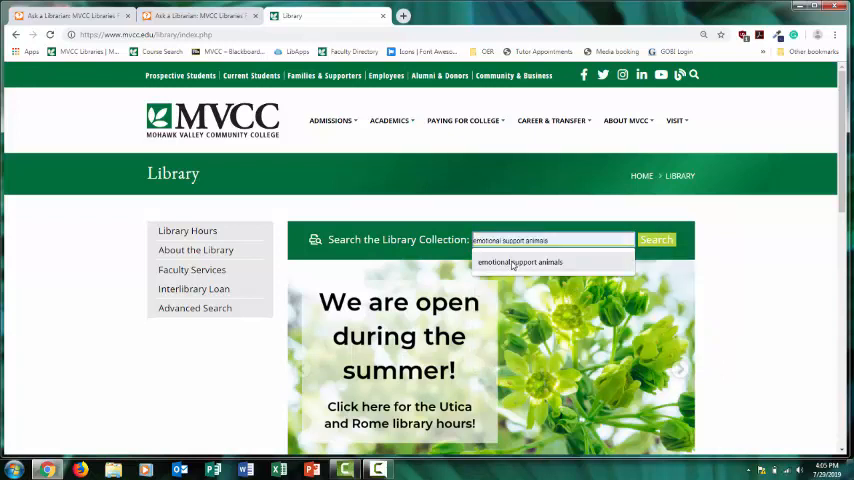
{"action": "left_click", "coordinate": [656, 239]}
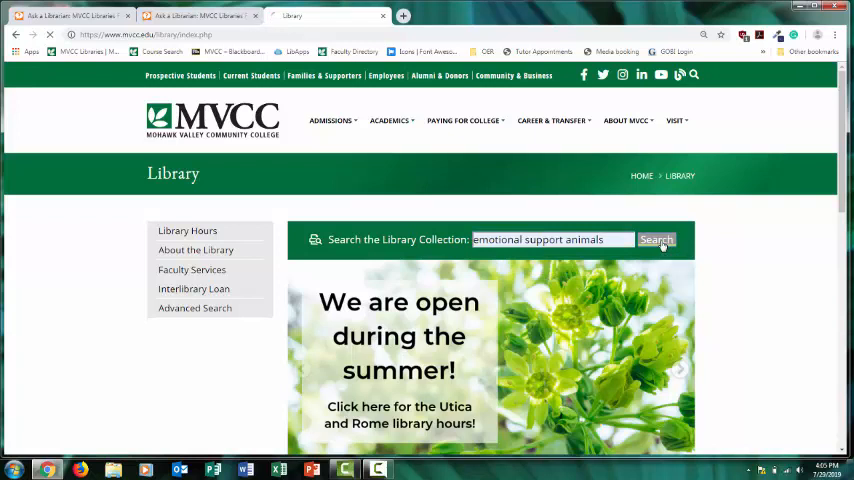
{"action": "left_click", "coordinate": [656, 239]}
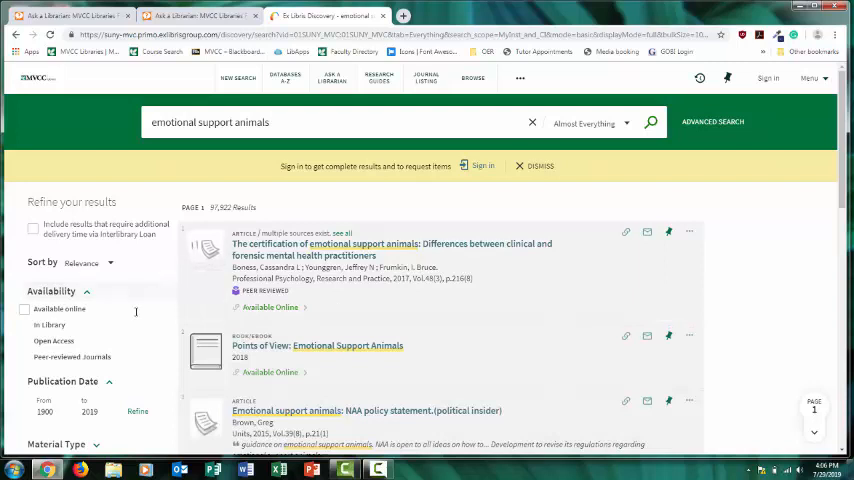
Remove the Books filter and refine results to publication dates 2009–2019.
{"action": "scroll", "scroll_direction": "down", "scroll_amount": 3}
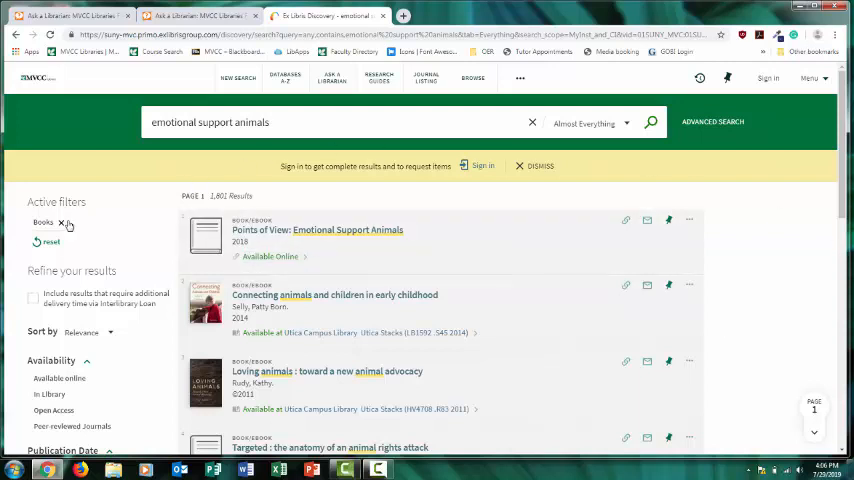
{"action": "left_click", "coordinate": [62, 223]}
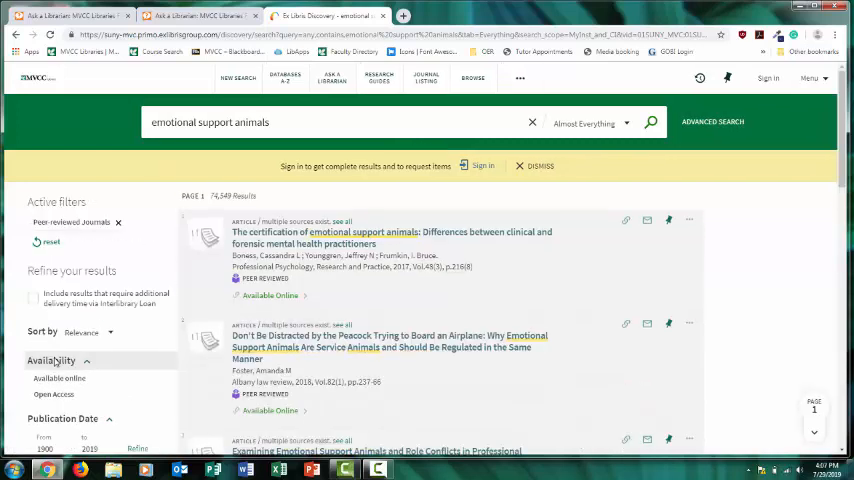
{"action": "scroll", "scroll_direction": "down", "scroll_amount": 3}
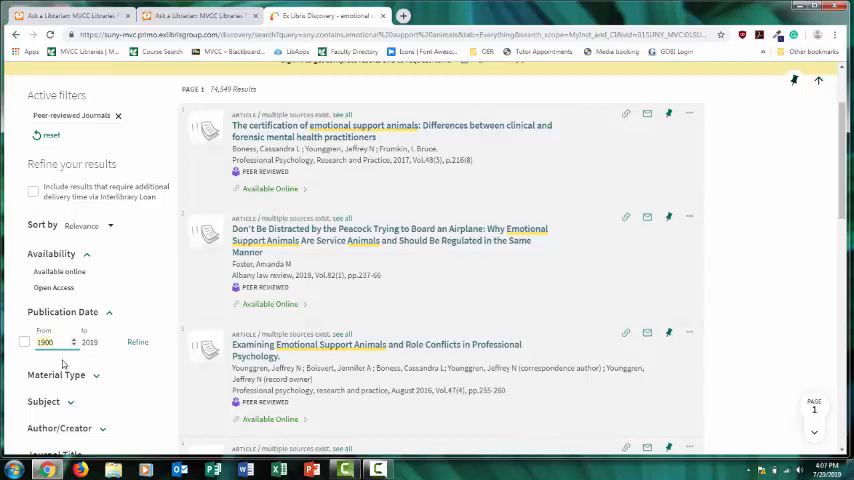
{"action": "type", "text": "2009"}
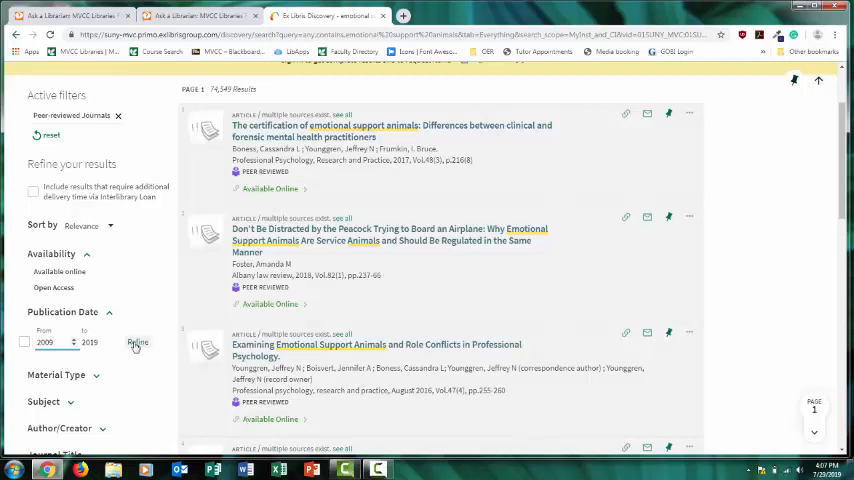
{"action": "left_click", "coordinate": [137, 343]}
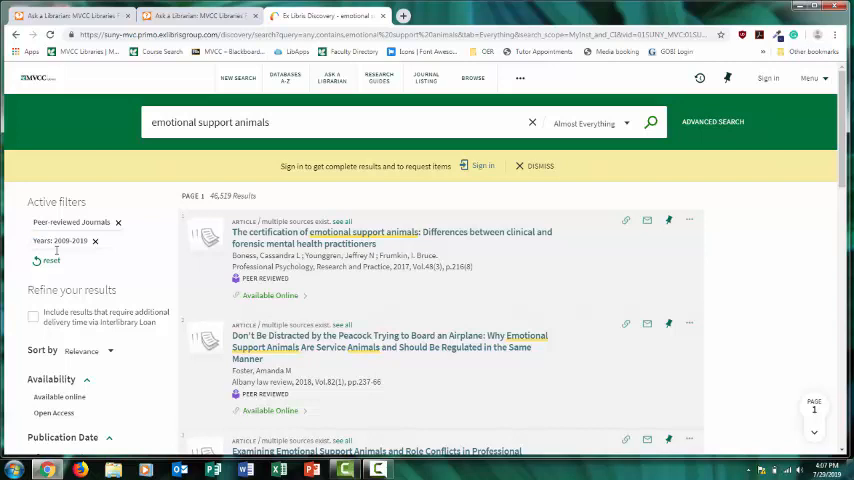
{"action": "mouse_move", "coordinate": [117, 222]}
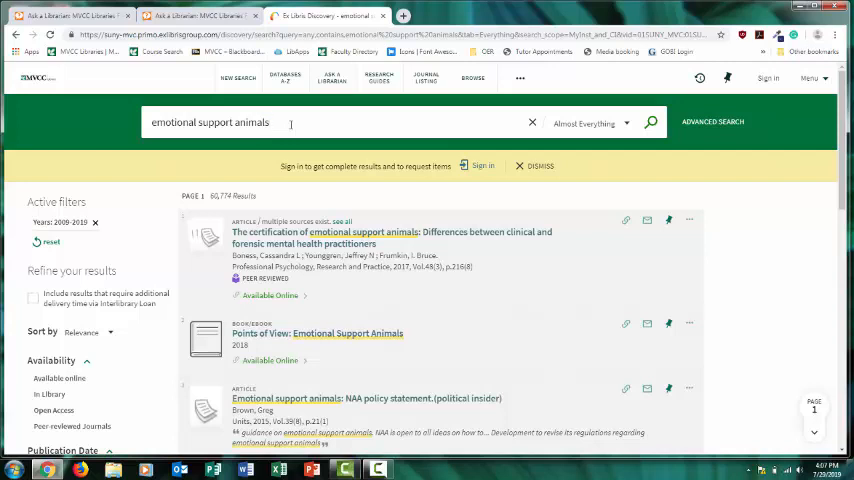
Rerun the search as 'emotional support animals and (college or university or campus)'.
{"action": "type", "text": "and college or"}
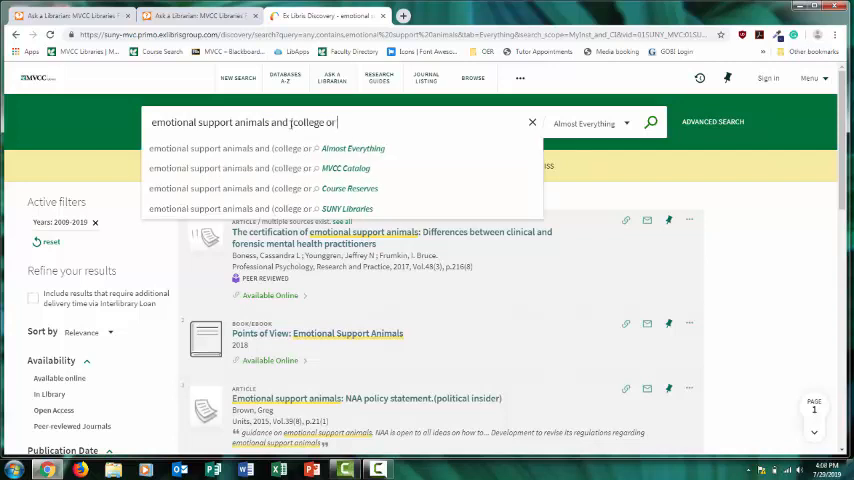
{"action": "type", "text": "university or campus)"}
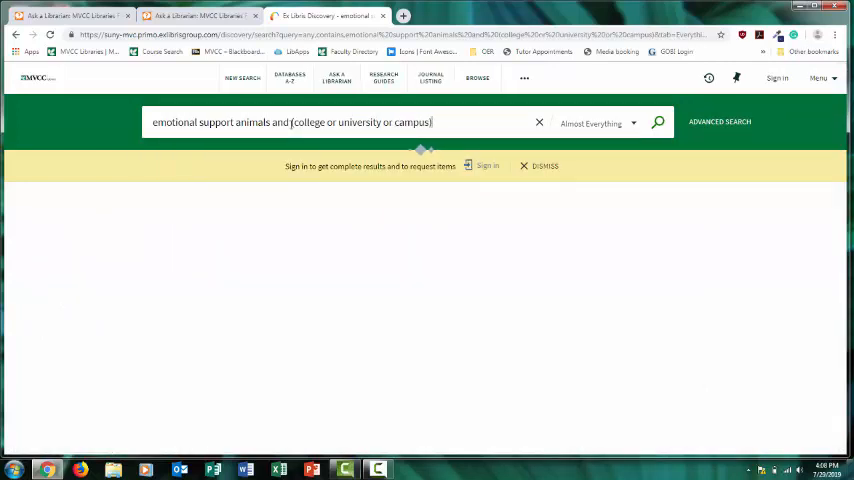
{"action": "left_click", "coordinate": [658, 122]}
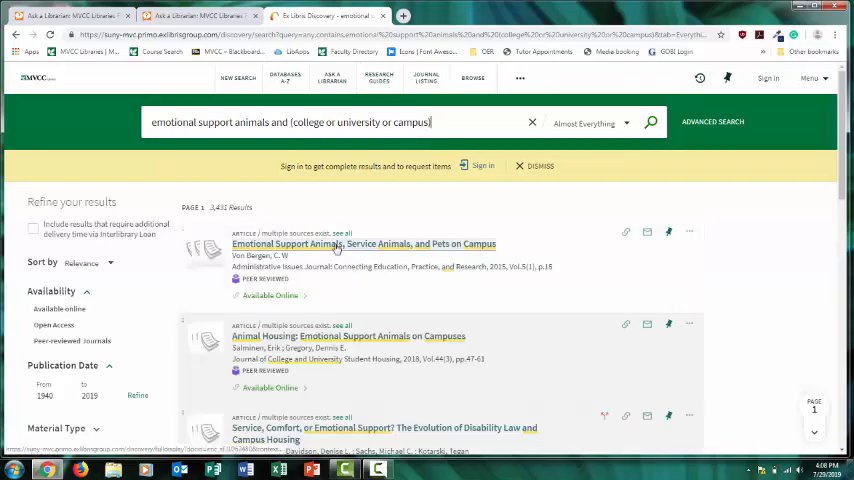
From the first result's full record, follow the EBSCOhost link to the article's full text.
{"action": "left_click", "coordinate": [365, 244]}
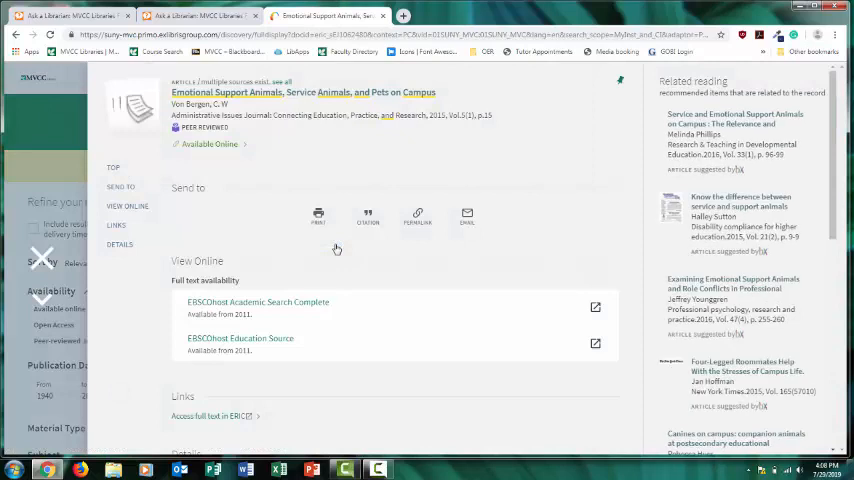
{"action": "mouse_move", "coordinate": [335, 251]}
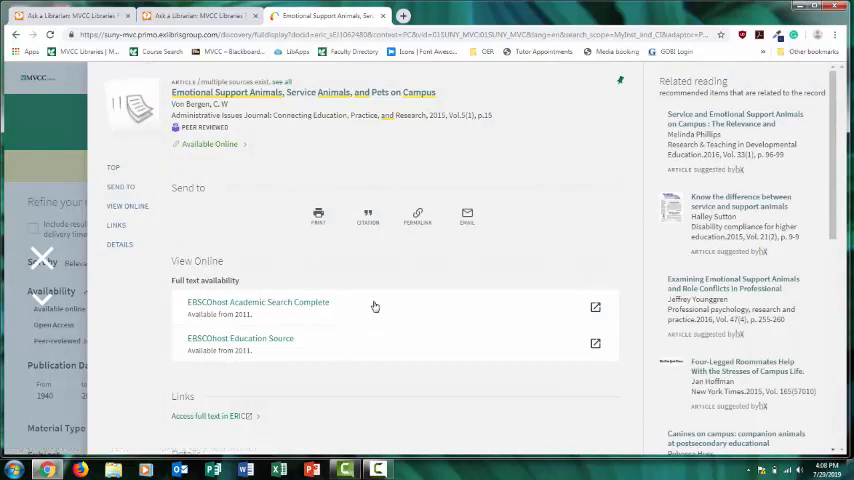
{"action": "mouse_move", "coordinate": [367, 348]}
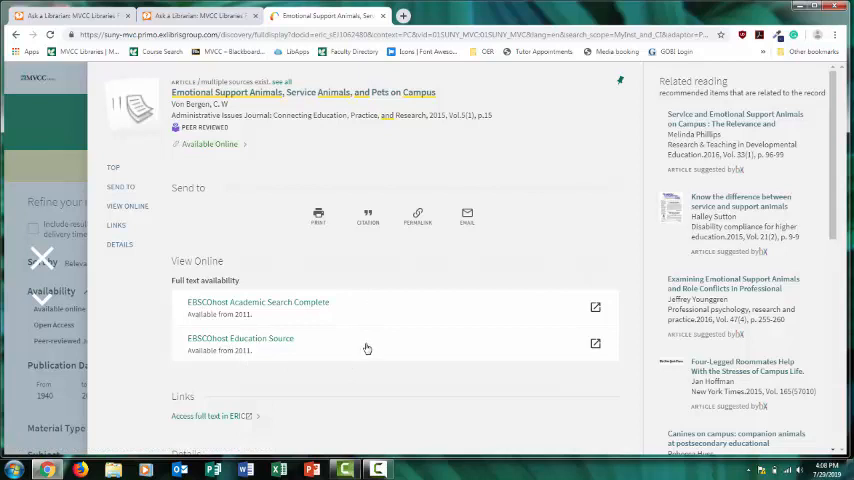
{"action": "scroll", "scroll_direction": "down", "scroll_amount": 3}
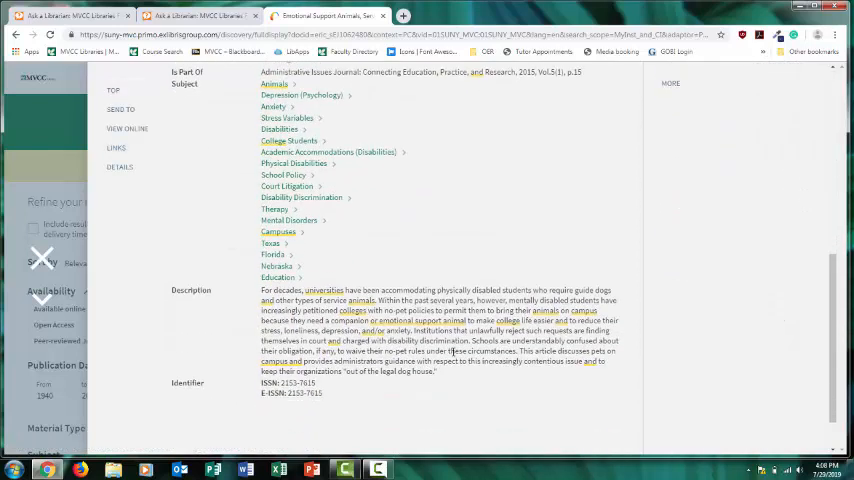
{"action": "mouse_move", "coordinate": [473, 376]}
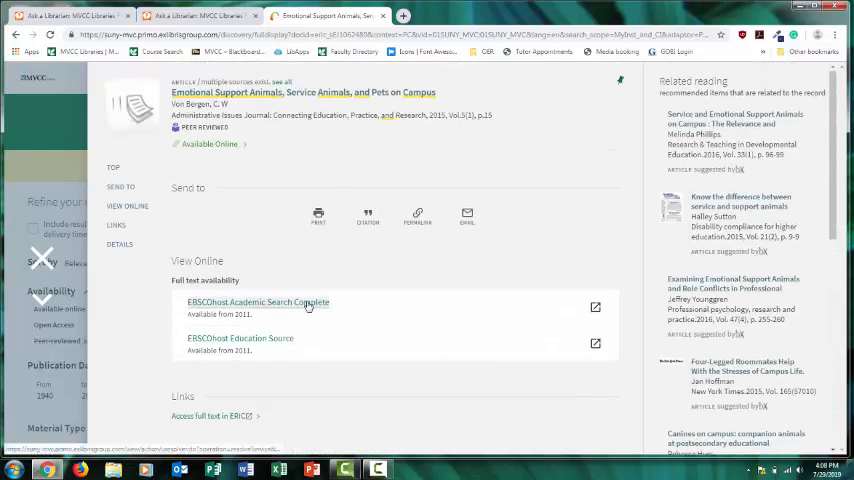
{"action": "left_click", "coordinate": [258, 302]}
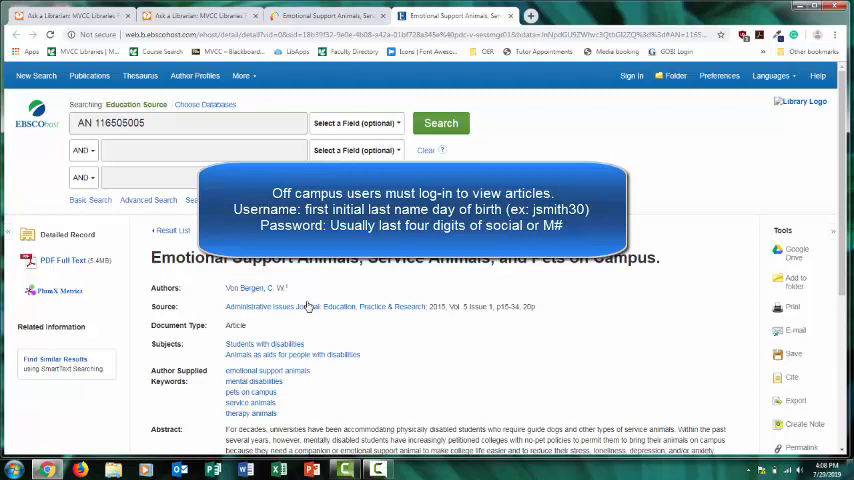
{"action": "scroll", "scroll_direction": "down", "scroll_amount": 3}
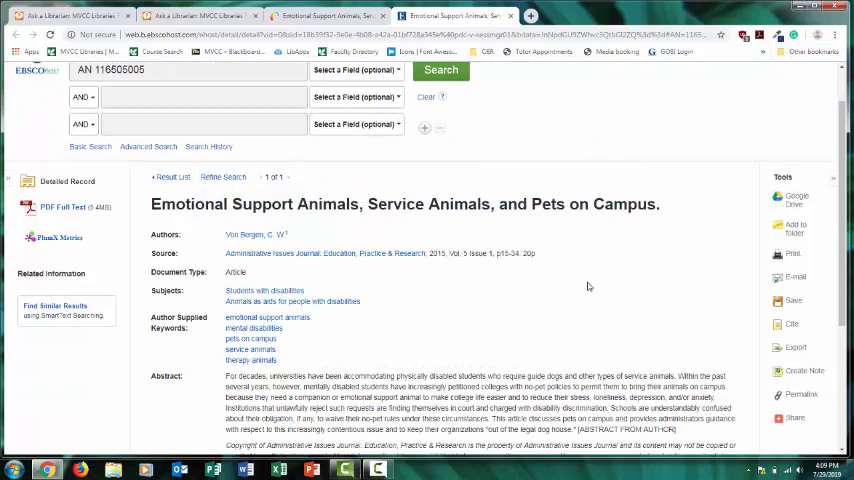
{"action": "scroll", "scroll_direction": "down", "scroll_amount": 3}
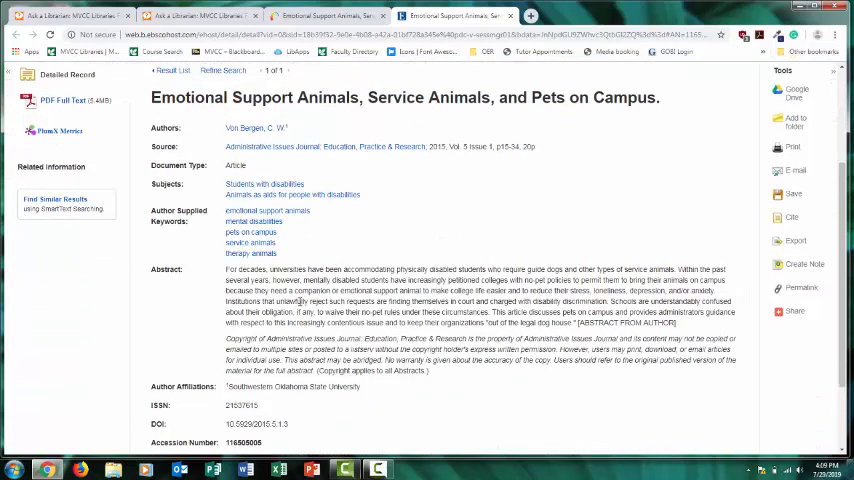
{"action": "mouse_move", "coordinate": [463, 249]}
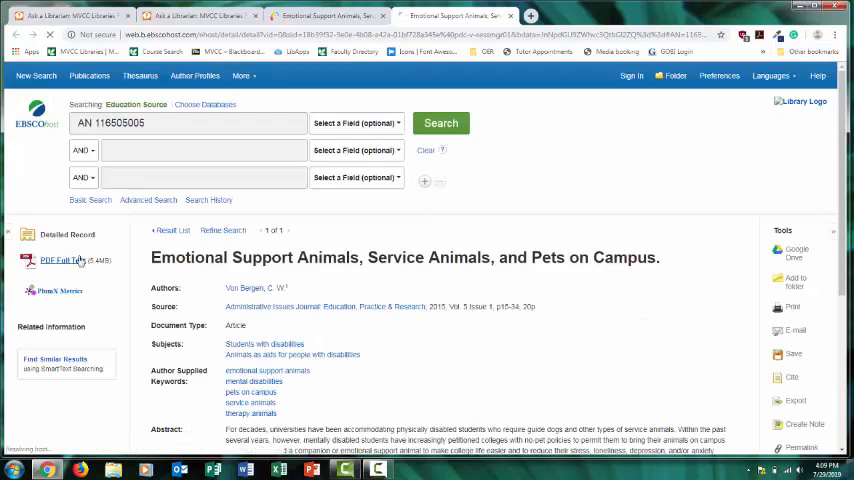
View the article's PDF full text and locate its MLA Works Cited citation in the citation formats.
{"action": "left_click", "coordinate": [58, 260]}
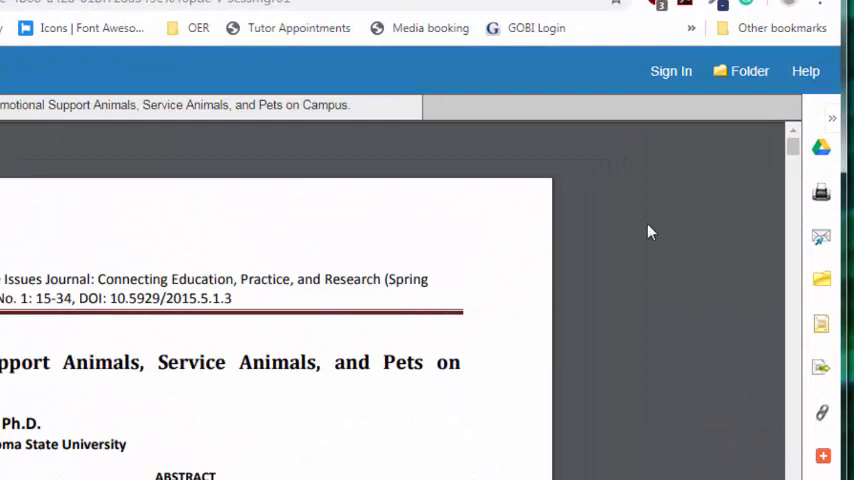
{"action": "mouse_move", "coordinate": [736, 147]}
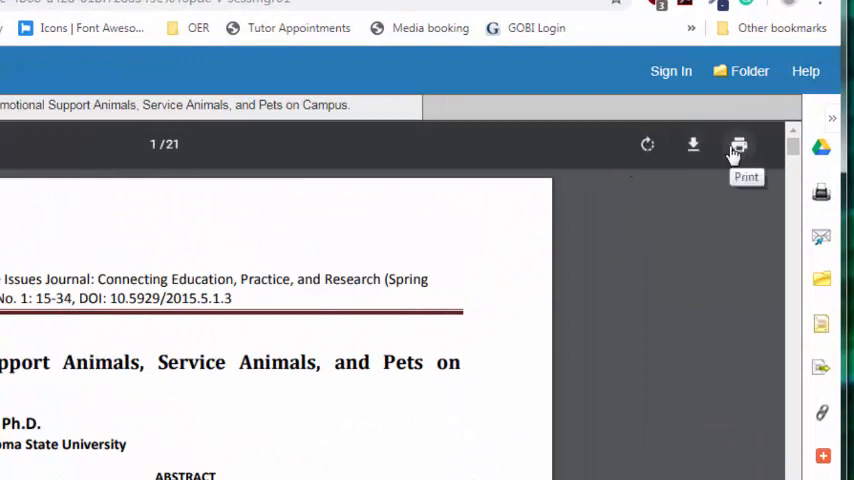
{"action": "mouse_move", "coordinate": [820, 150]}
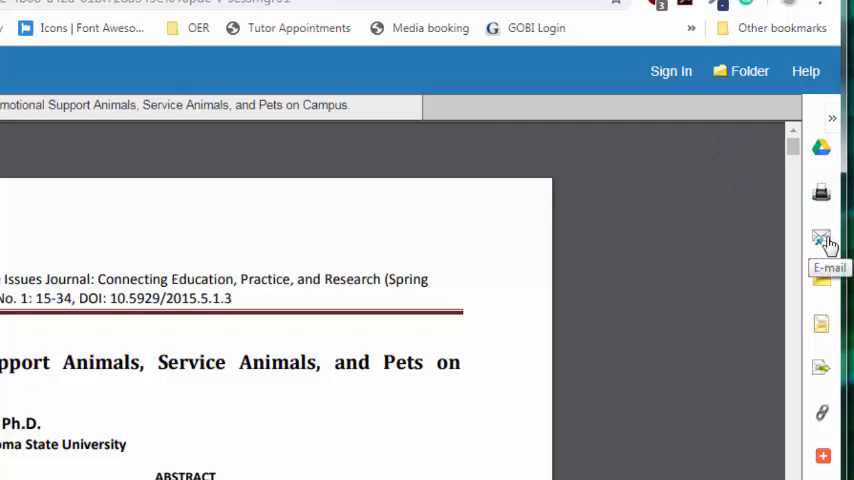
{"action": "mouse_move", "coordinate": [831, 340]}
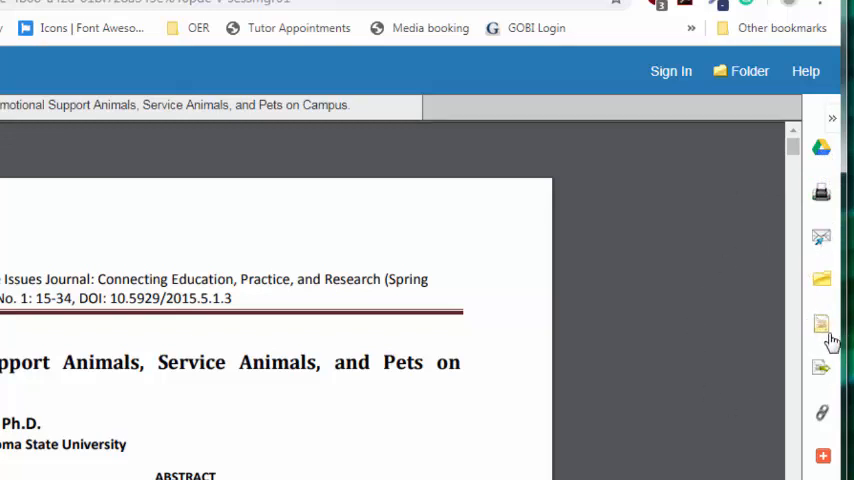
{"action": "mouse_move", "coordinate": [820, 324]}
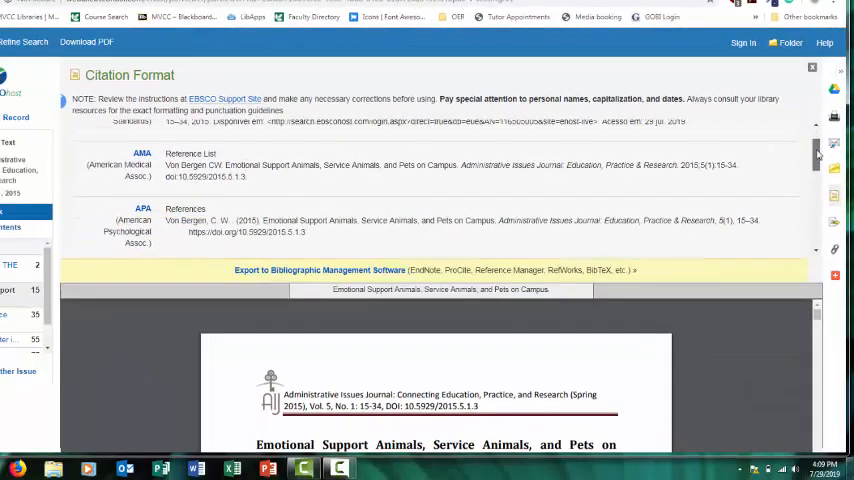
{"action": "scroll", "scroll_direction": "down", "scroll_amount": 3}
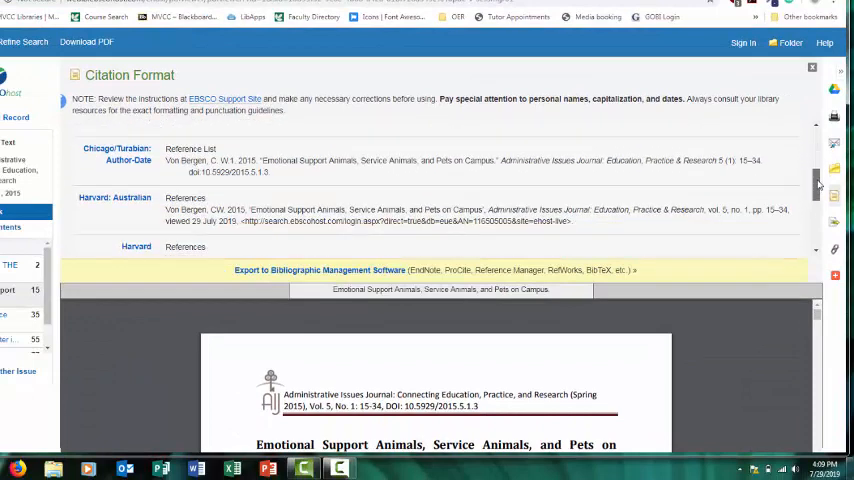
{"action": "scroll", "scroll_direction": "down", "scroll_amount": 3}
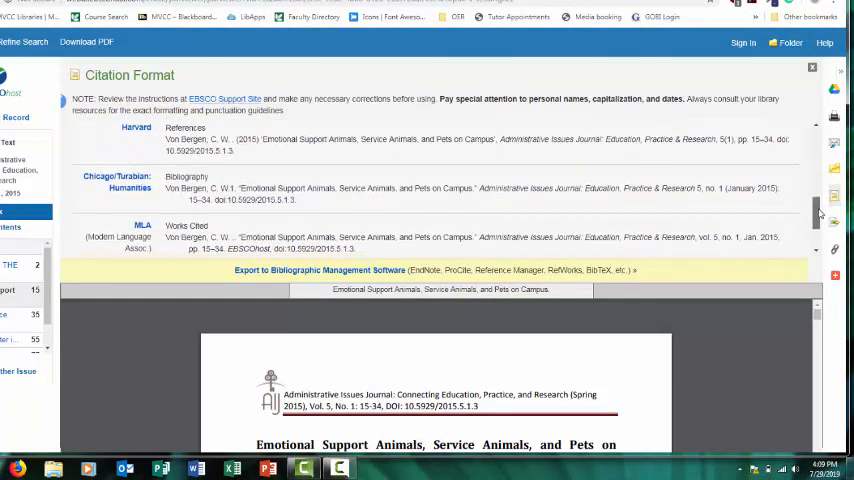
{"action": "scroll", "scroll_direction": "down", "scroll_amount": 3}
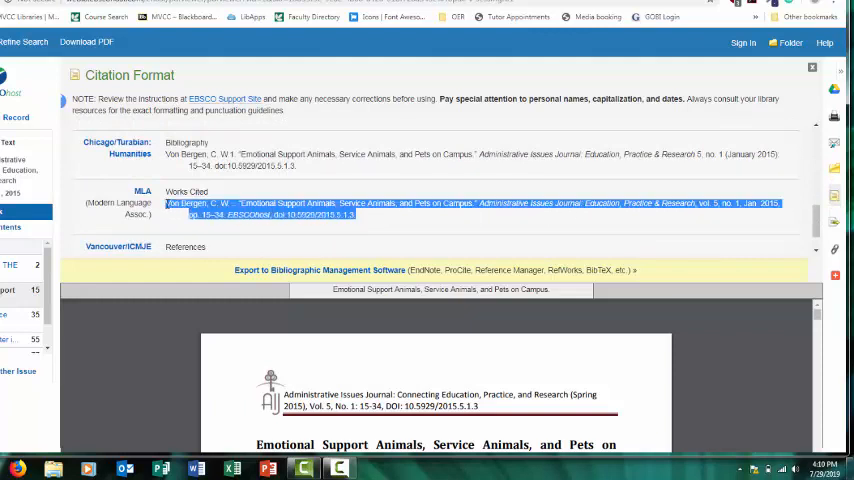
{"action": "mouse_move", "coordinate": [381, 219]}
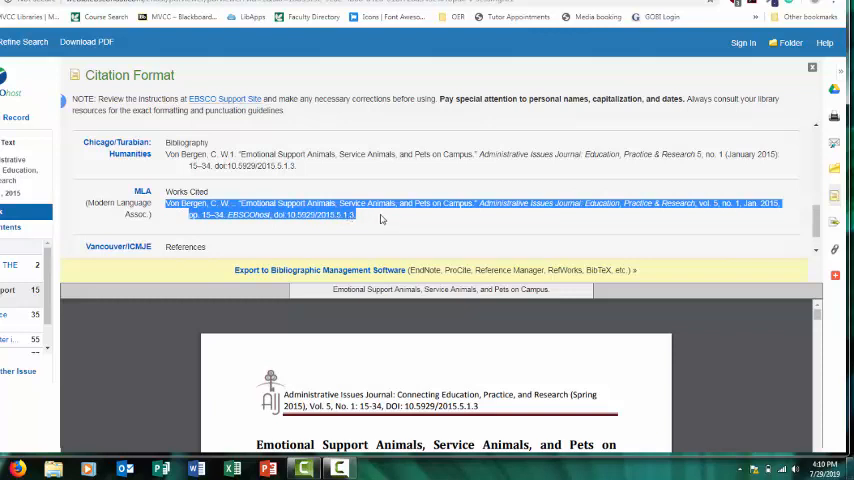
{"action": "mouse_move", "coordinate": [379, 222]}
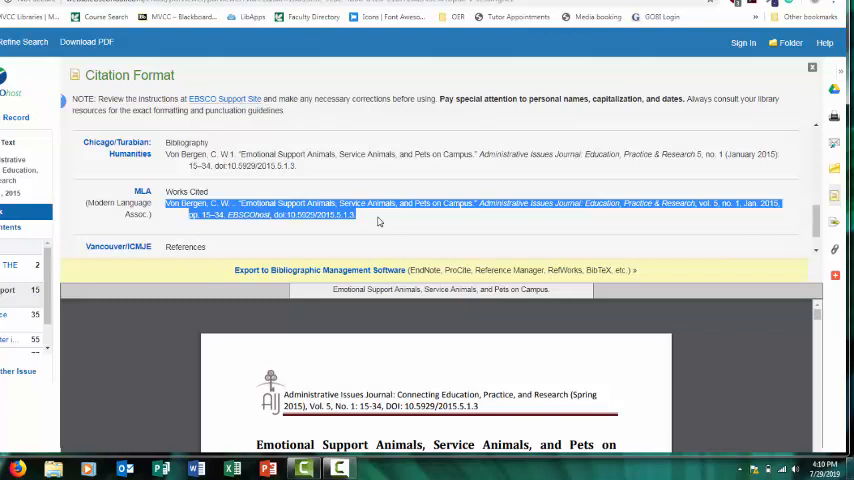
{"action": "left_click", "coordinate": [379, 222]}
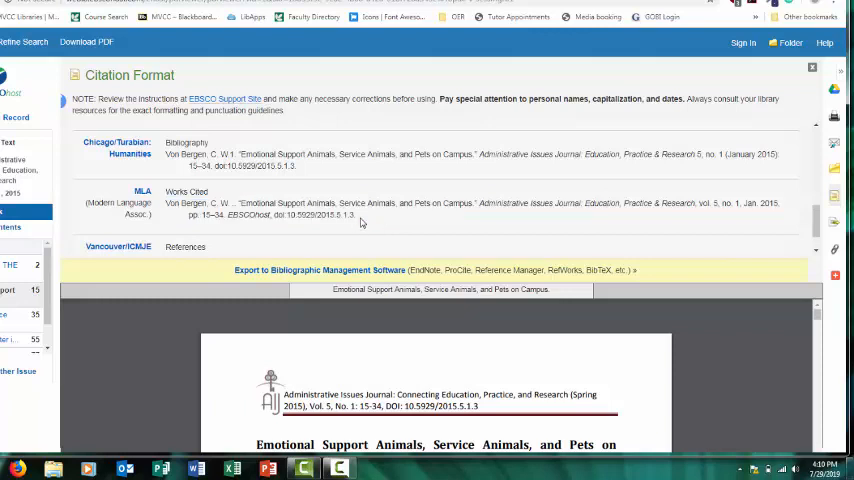
{"action": "mouse_move", "coordinate": [383, 217]}
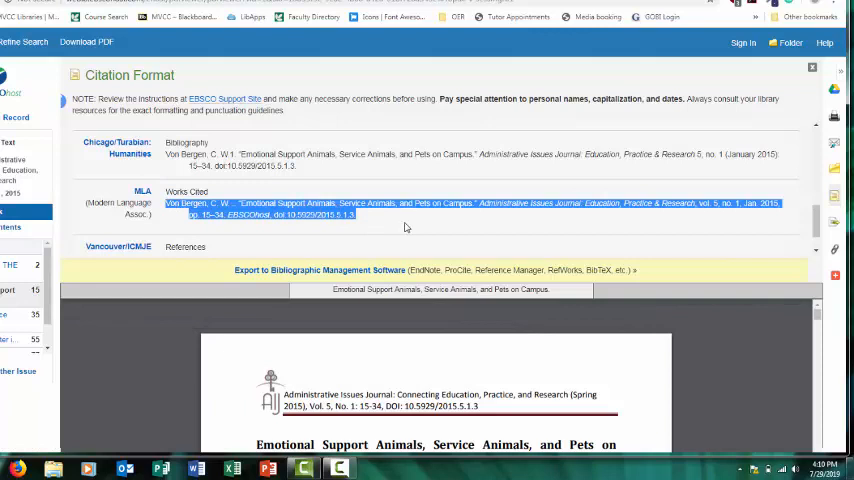
{"action": "left_click", "coordinate": [398, 226]}
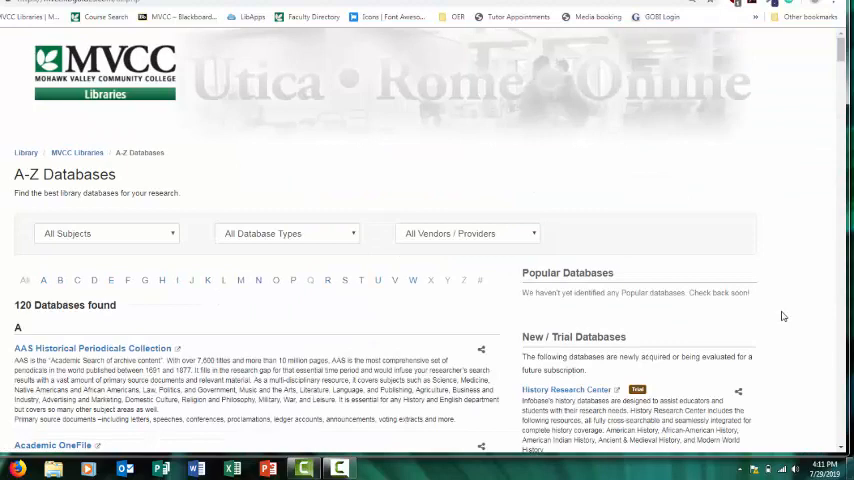
Scroll through the A-Z Databases list of 120 entries such as Academic Search Complete.
{"action": "scroll", "scroll_direction": "down", "scroll_amount": 3}
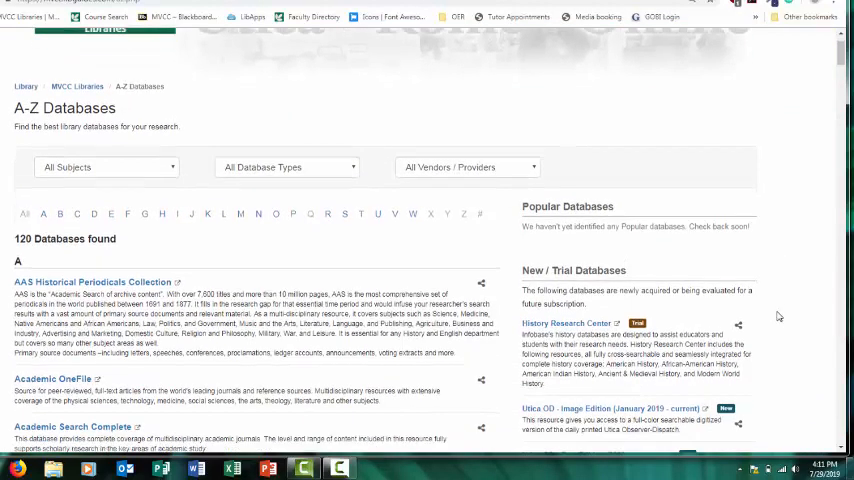
{"action": "scroll", "scroll_direction": "down", "scroll_amount": 3}
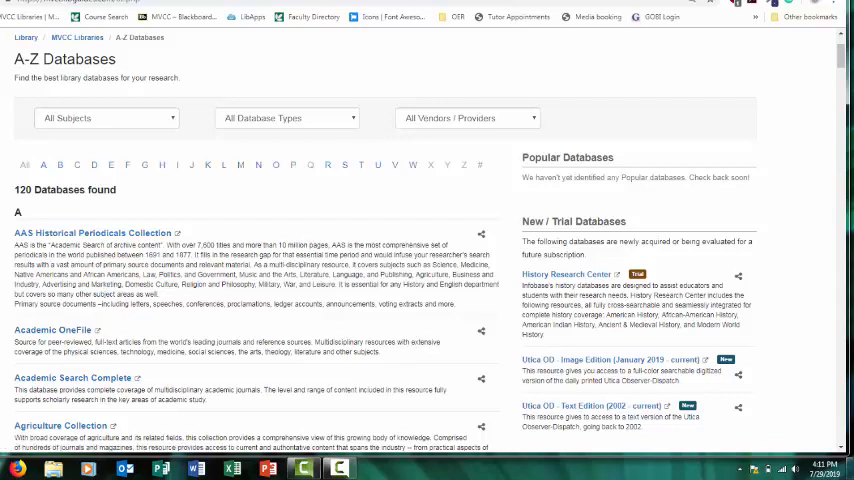
{"action": "scroll", "scroll_direction": "up", "scroll_amount": 3}
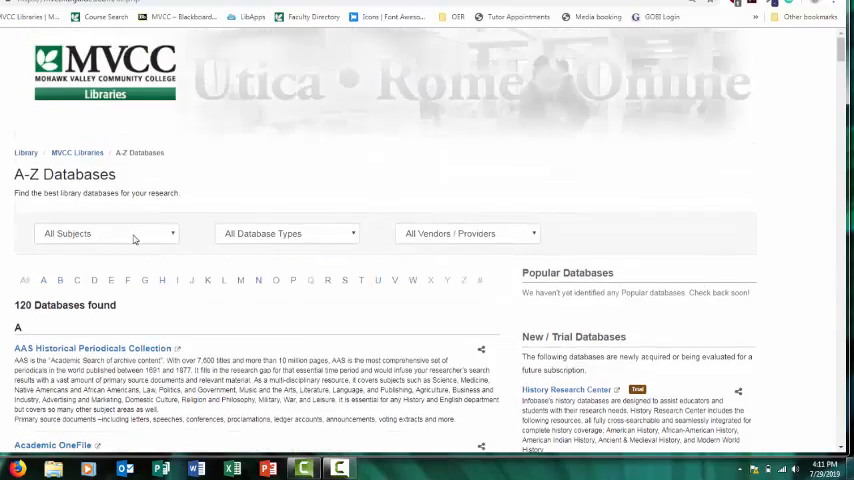
Filter the A-Z database list to Human Services, then reset to All Subjects.
{"action": "left_click", "coordinate": [110, 233]}
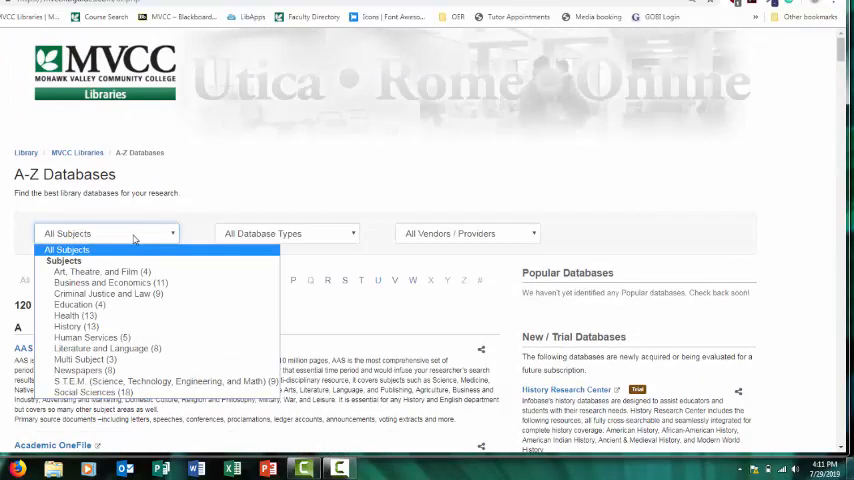
{"action": "mouse_move", "coordinate": [110, 284]}
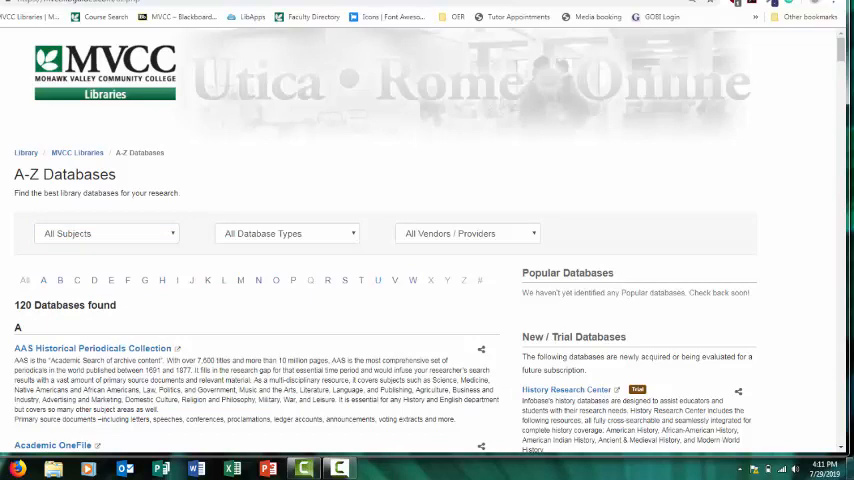
{"action": "left_click", "coordinate": [113, 233]}
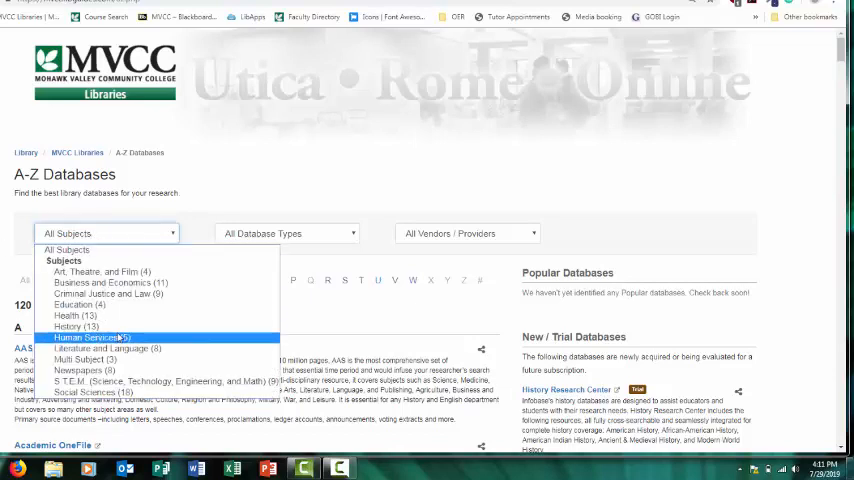
{"action": "left_click", "coordinate": [92, 336]}
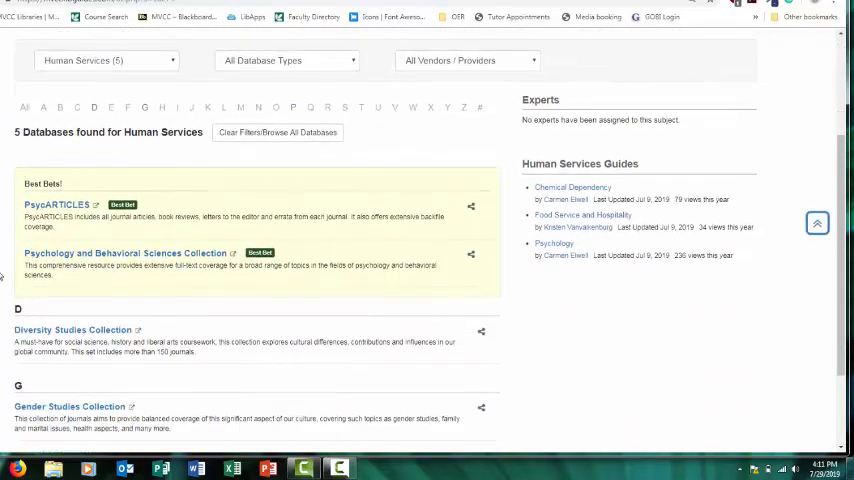
{"action": "left_click", "coordinate": [110, 233]}
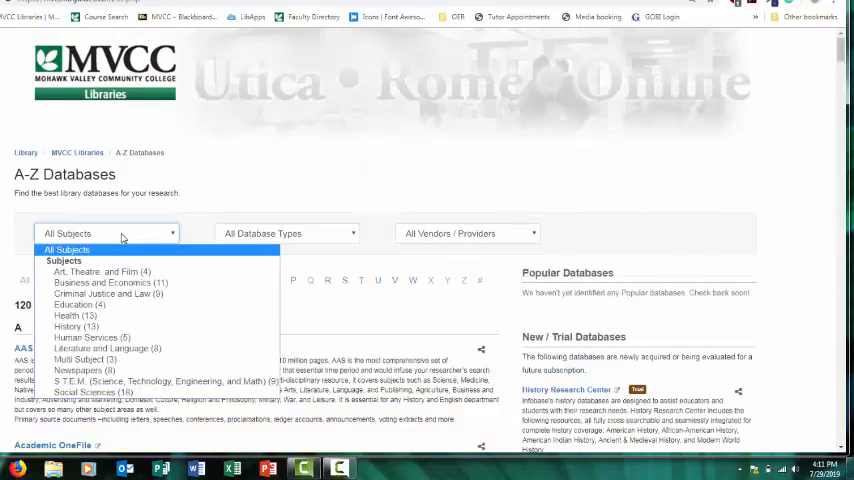
{"action": "mouse_move", "coordinate": [110, 316]}
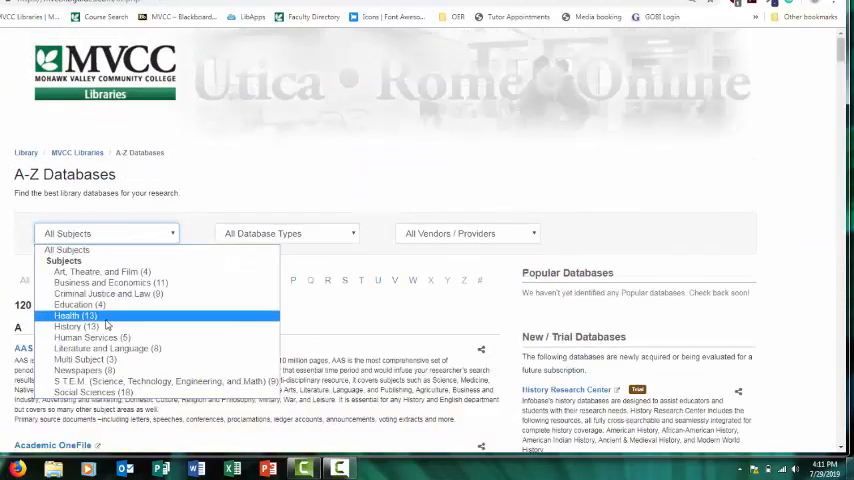
{"action": "mouse_move", "coordinate": [113, 349]}
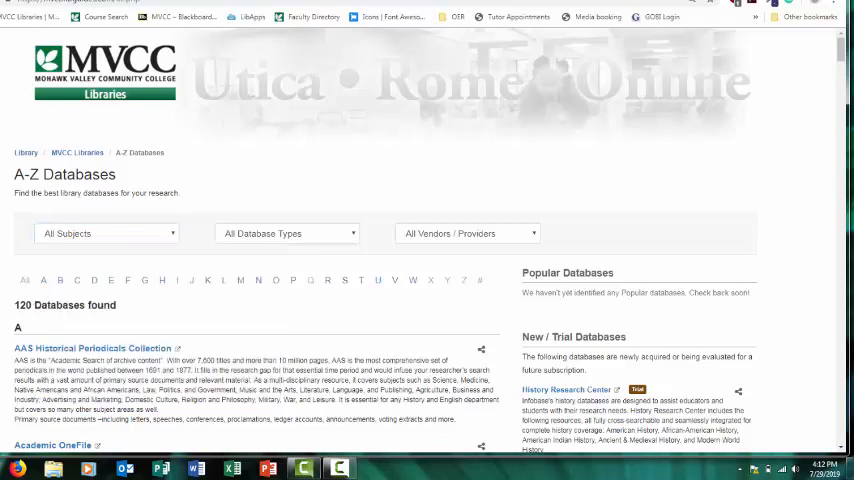
{"action": "mouse_move", "coordinate": [243, 282]}
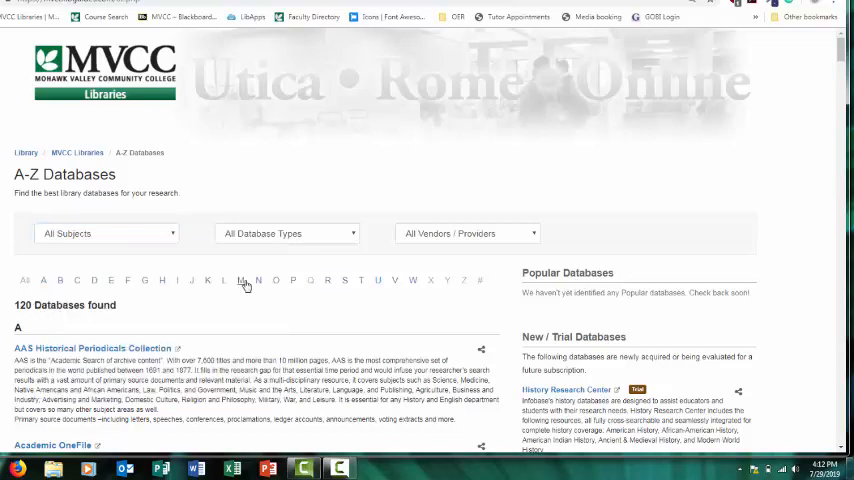
List only databases beginning with the letter I.
{"action": "left_click", "coordinate": [275, 280]}
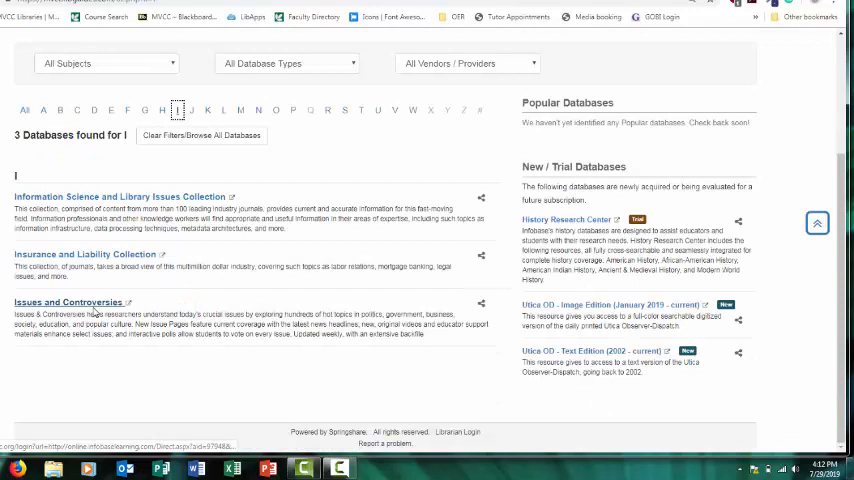
{"action": "scroll", "scroll_direction": "up", "scroll_amount": 3}
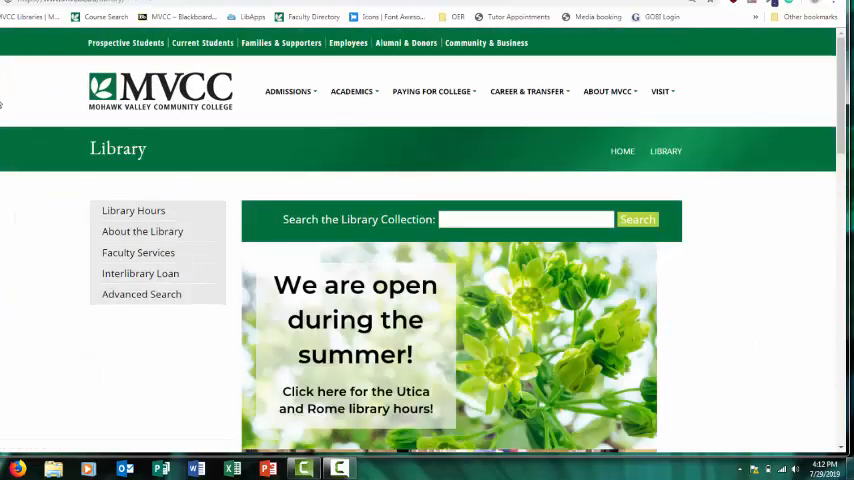
{"action": "scroll", "scroll_direction": "down", "scroll_amount": 3}
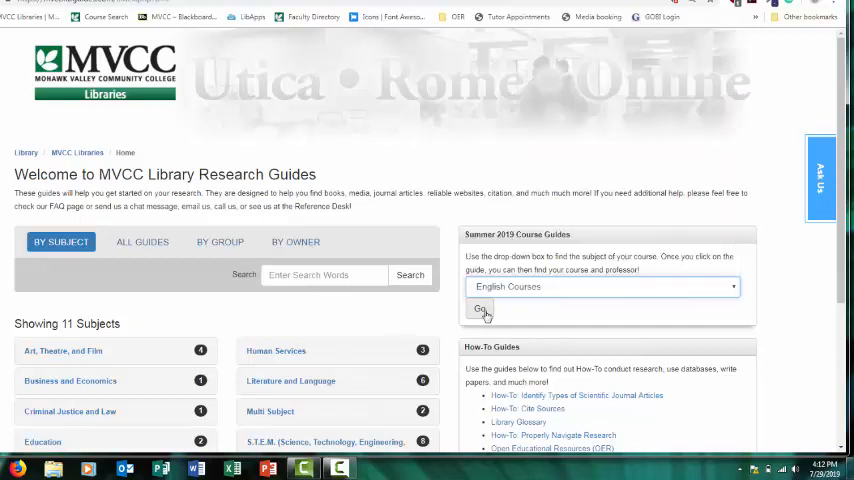
{"action": "left_click", "coordinate": [480, 308]}
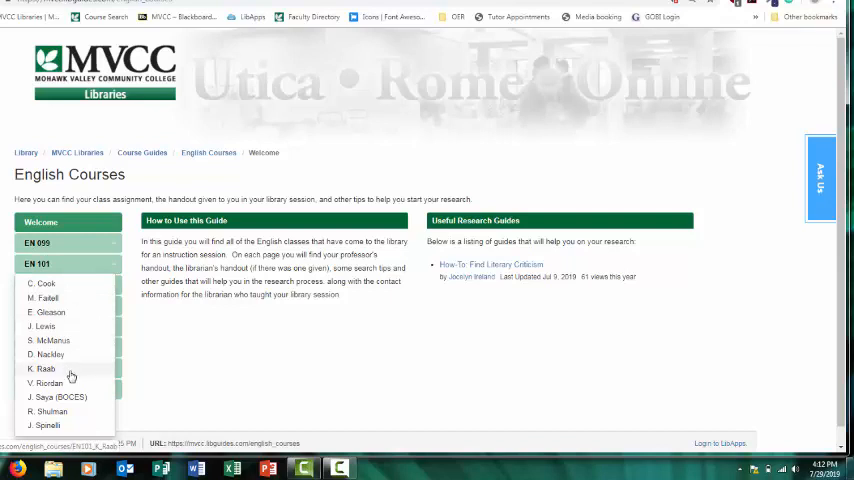
{"action": "left_click", "coordinate": [47, 411]}
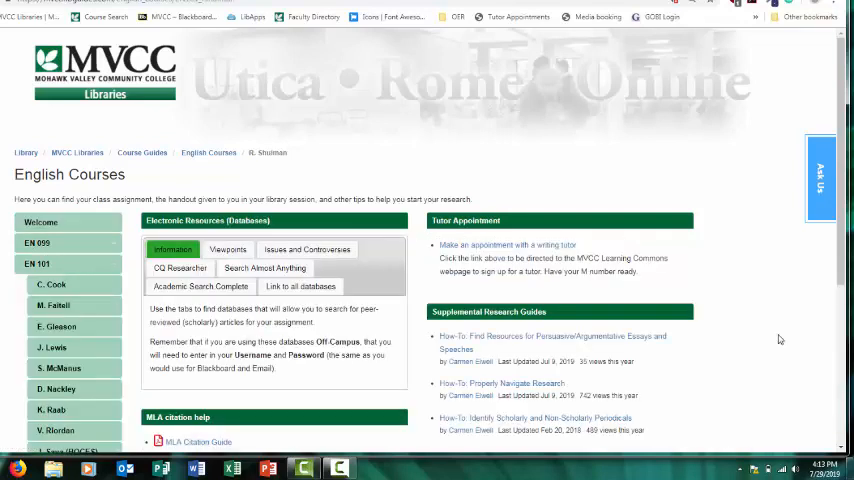
Show the Search Almost Anything box and browse the page's databases and MLA citation help.
{"action": "left_click", "coordinate": [264, 268]}
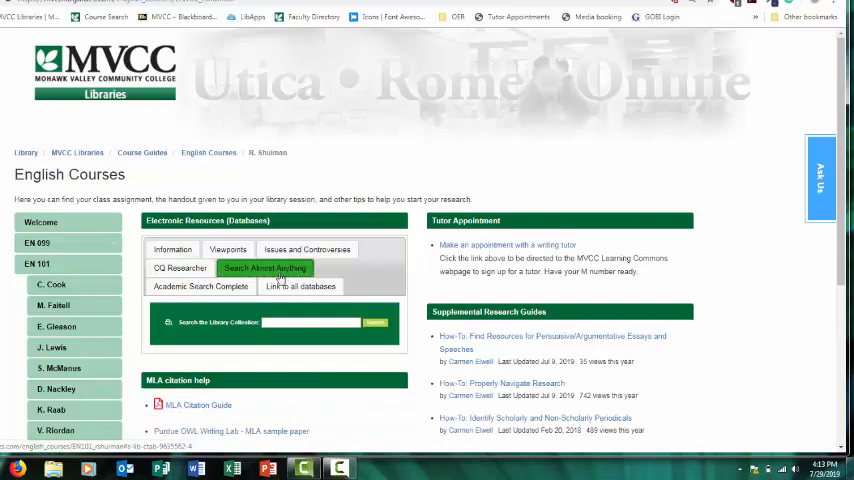
{"action": "scroll", "scroll_direction": "down", "scroll_amount": 3}
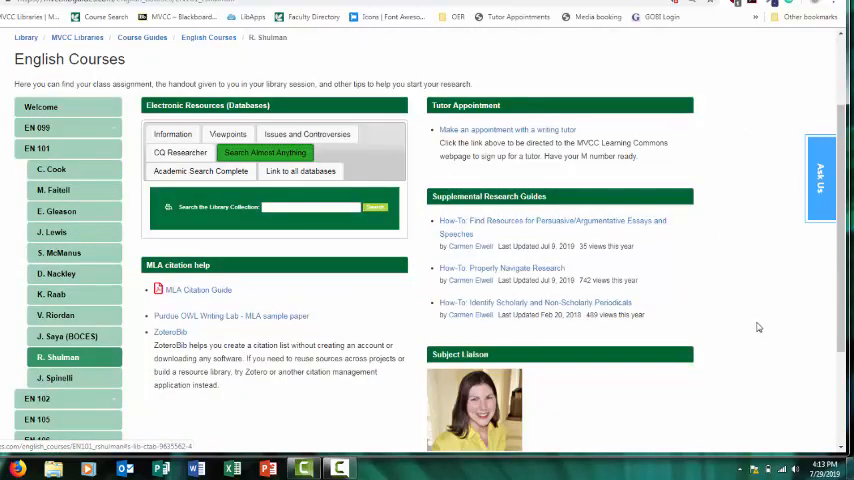
{"action": "scroll", "scroll_direction": "down", "scroll_amount": 3}
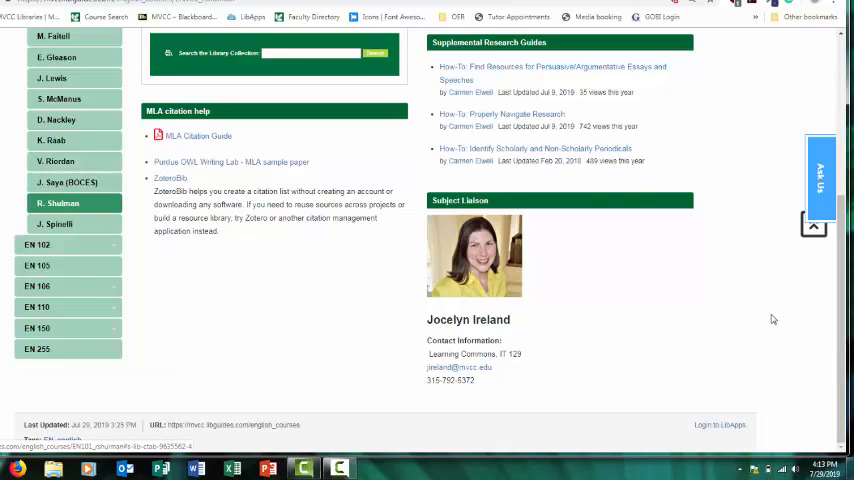
{"action": "scroll", "scroll_direction": "up", "scroll_amount": 3}
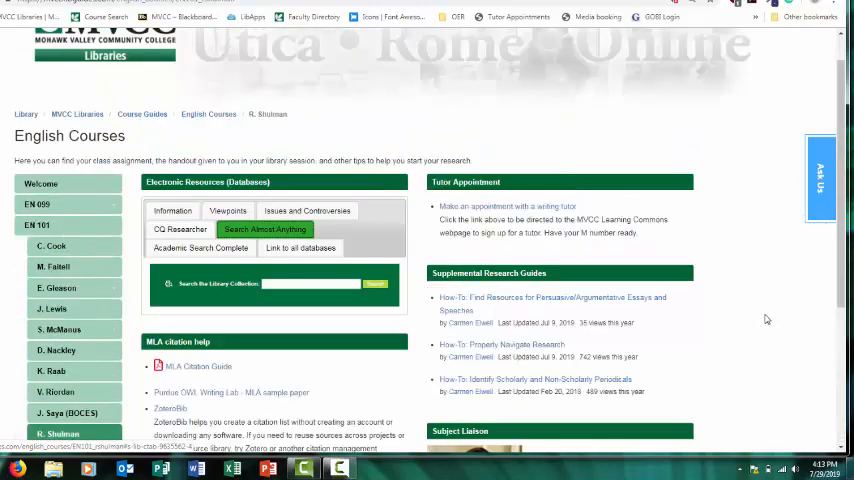